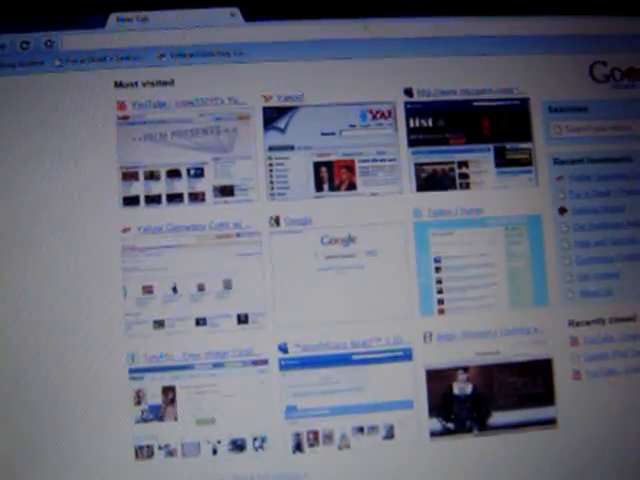
# Search 'quickfreedom' in Chrome to reach the QuickFreedom 2.0 BETA blog post.
pyautogui.write('quickfreedom')
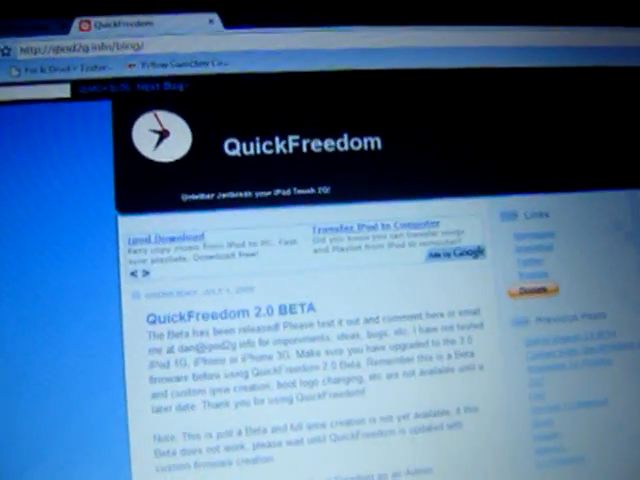
pyautogui.scroll(-3)
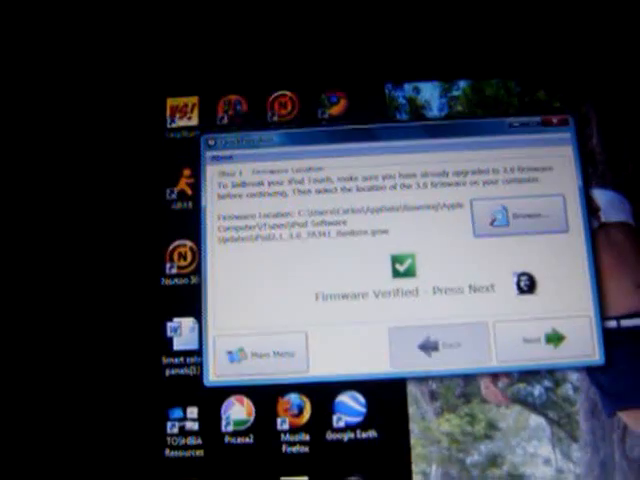
# Confirm the verified firmware and start the jailbreak with Cydia selected.
pyautogui.click(540, 347)
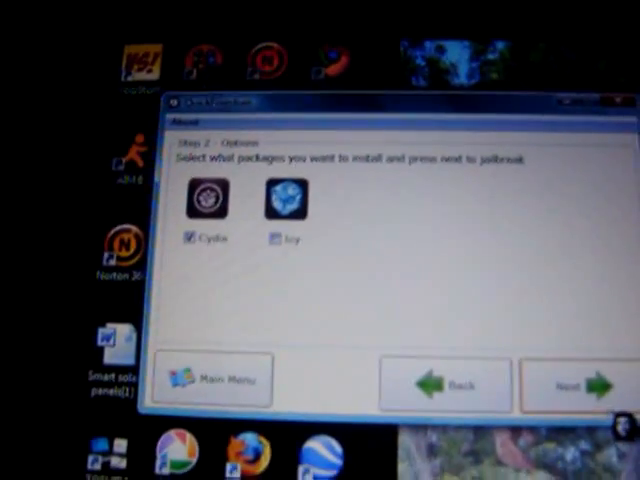
pyautogui.click(572, 382)
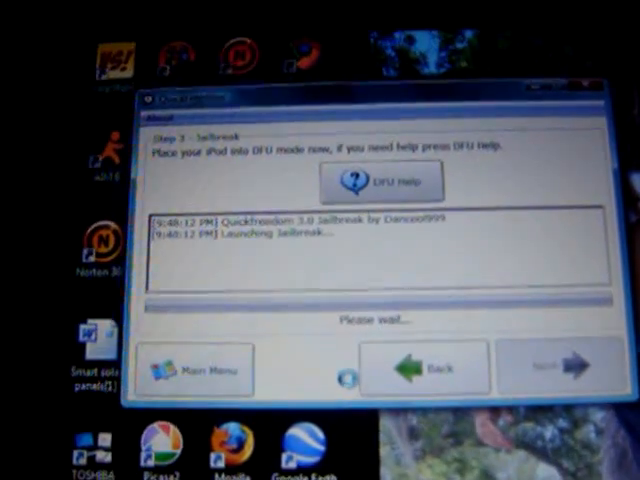